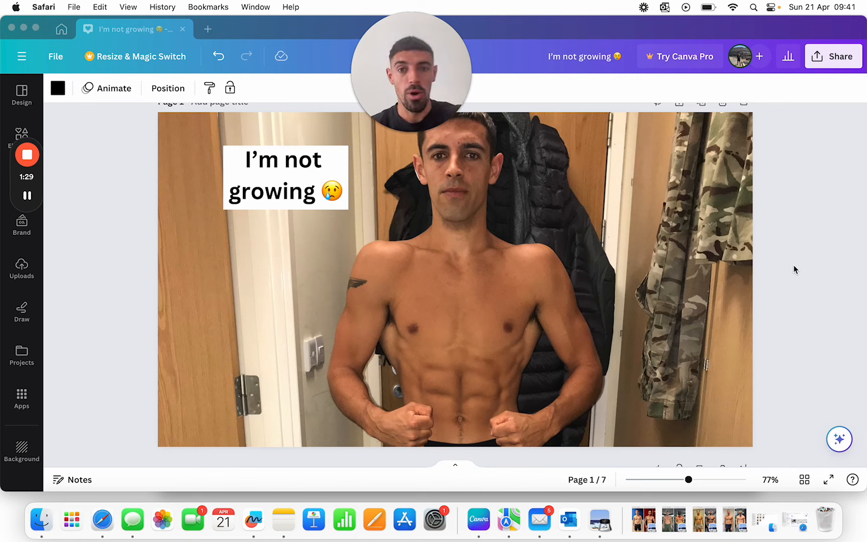
{"action": "mouse_move", "coordinate": [825, 392]}
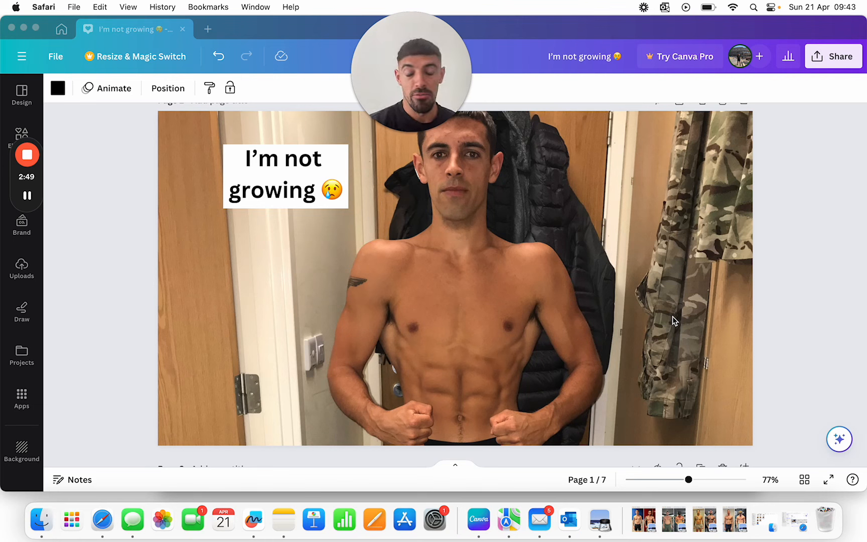
{"action": "scroll", "scroll_direction": "down", "scroll_amount": 3}
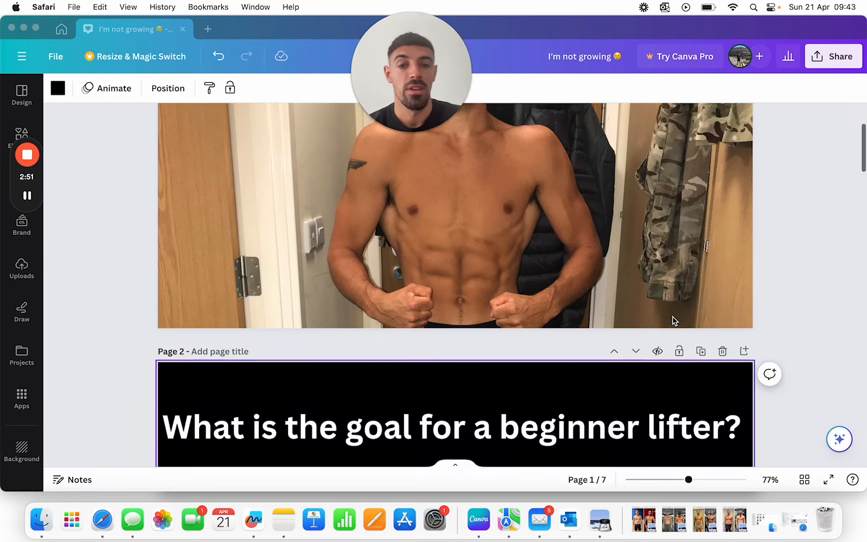
{"action": "scroll", "scroll_direction": "down", "scroll_amount": 3}
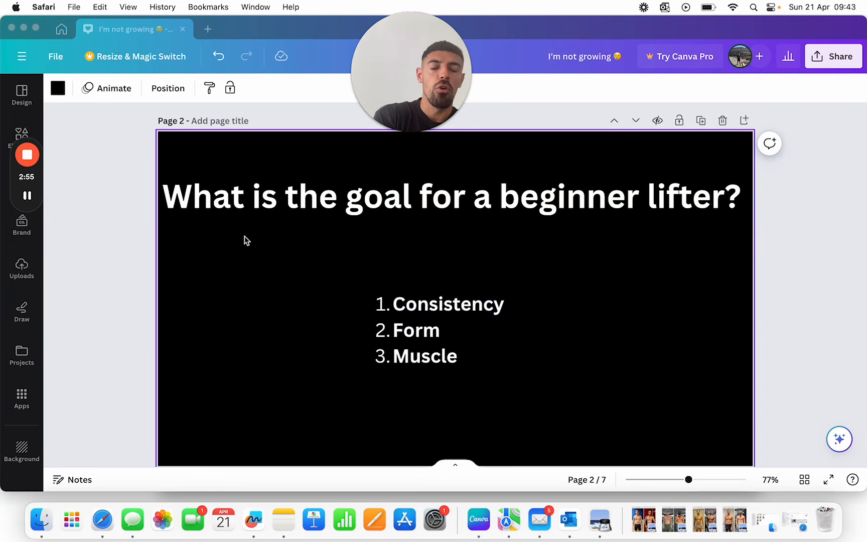
{"action": "mouse_move", "coordinate": [437, 314]}
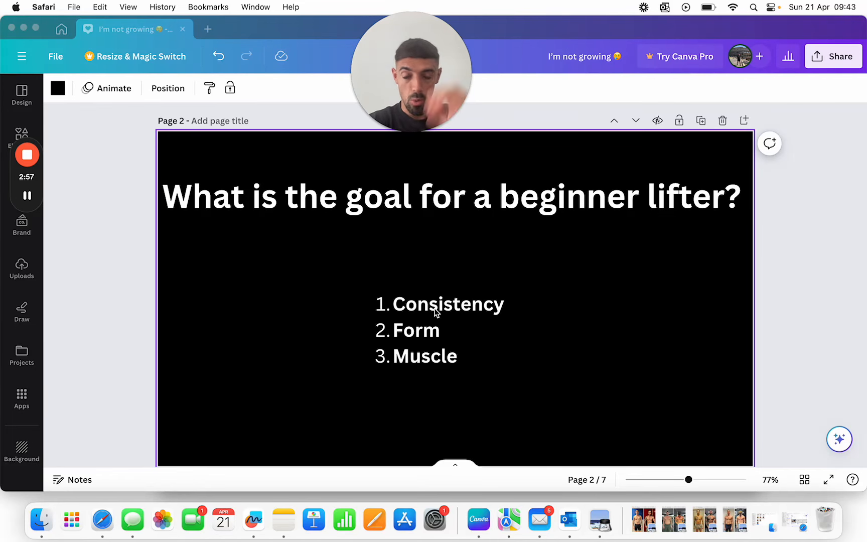
{"action": "mouse_move", "coordinate": [572, 305]}
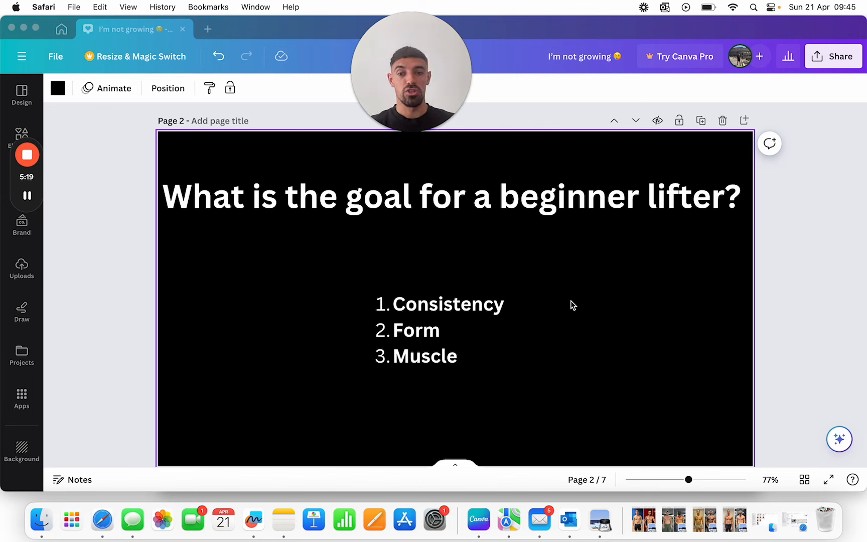
{"action": "scroll", "scroll_direction": "down", "scroll_amount": 3}
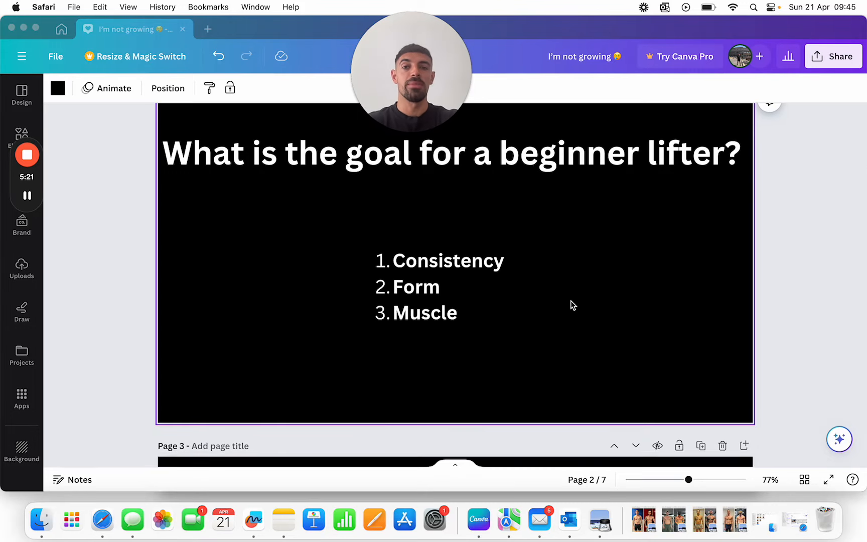
{"action": "scroll", "scroll_direction": "down", "scroll_amount": 3}
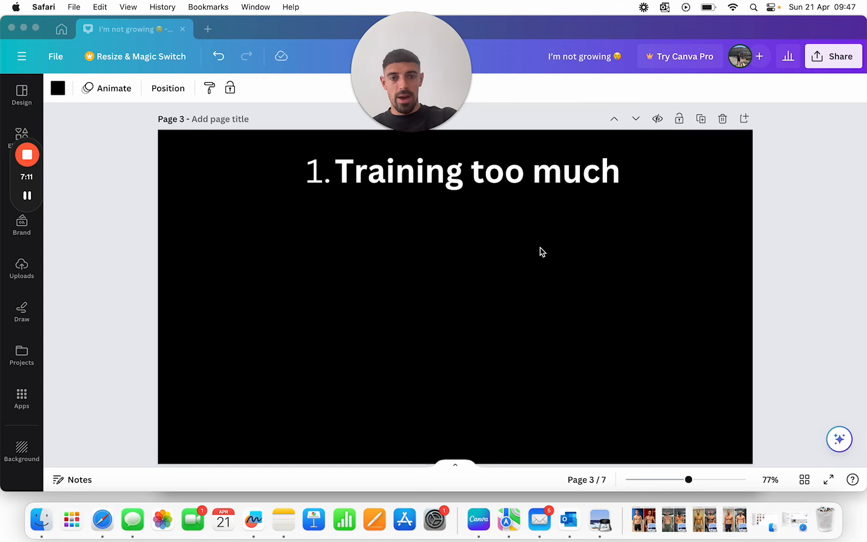
{"action": "scroll", "scroll_direction": "down", "scroll_amount": 3}
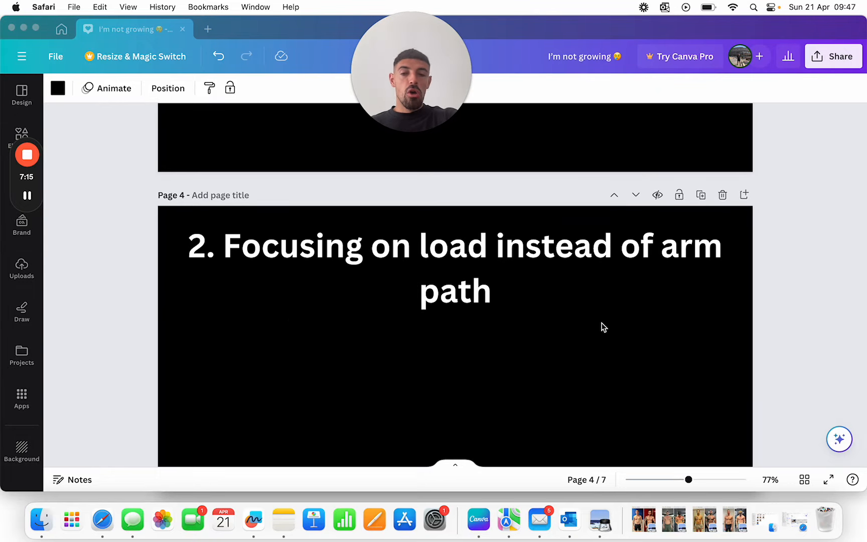
{"action": "scroll", "scroll_direction": "up", "scroll_amount": 3}
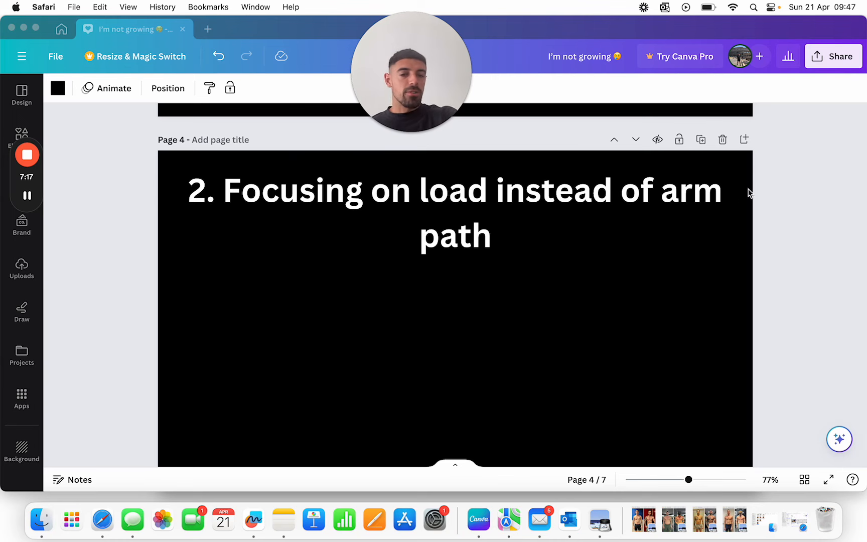
{"action": "mouse_move", "coordinate": [647, 251]}
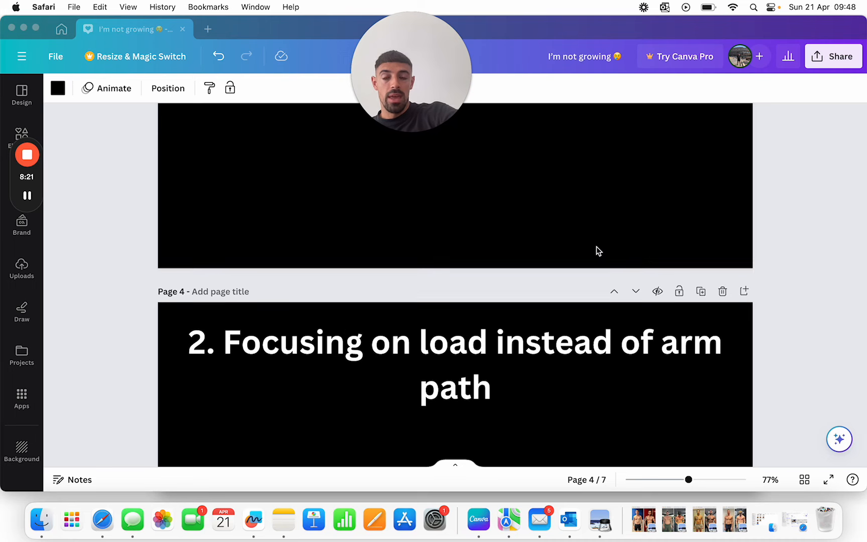
{"action": "scroll", "scroll_direction": "down", "scroll_amount": 3}
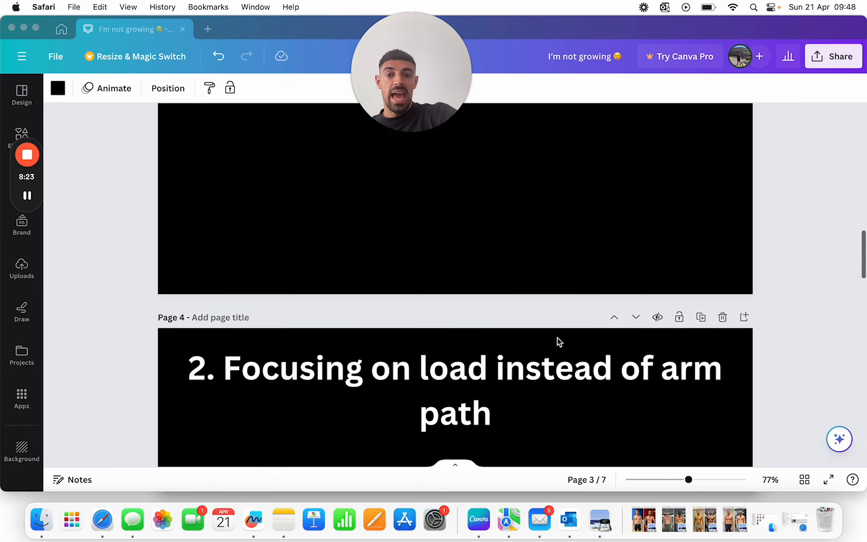
{"action": "scroll", "scroll_direction": "down", "scroll_amount": 3}
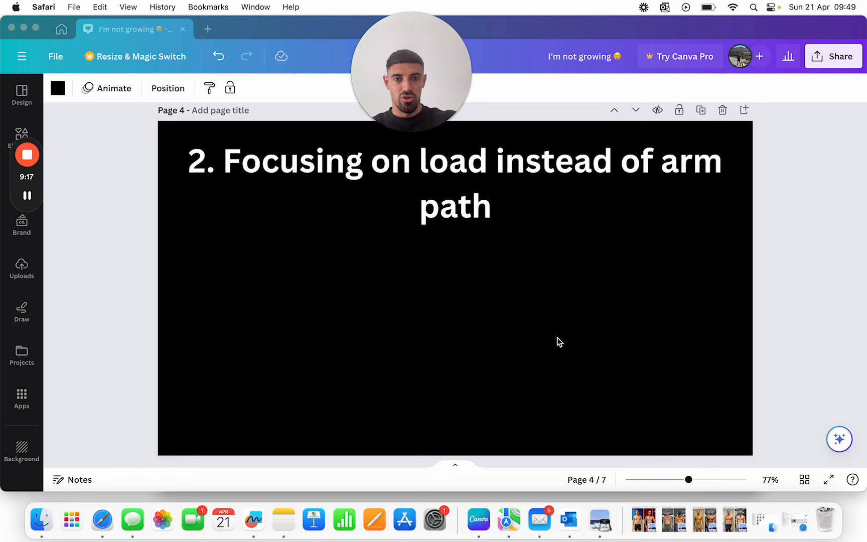
{"action": "scroll", "scroll_direction": "down", "scroll_amount": 3}
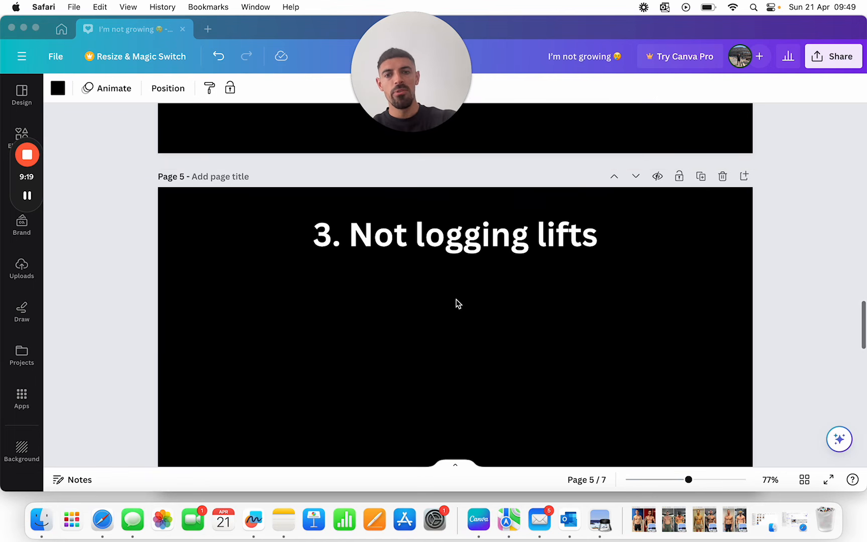
{"action": "scroll", "scroll_direction": "up", "scroll_amount": 3}
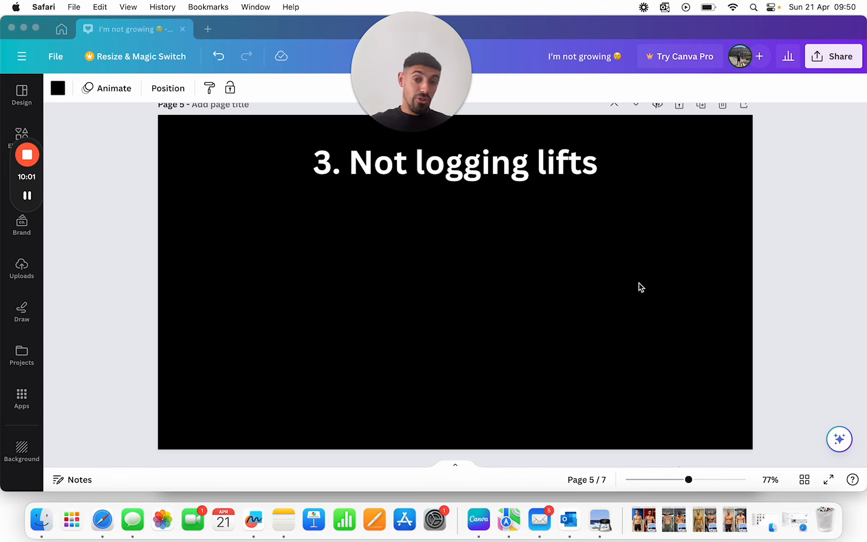
{"action": "scroll", "scroll_direction": "down", "scroll_amount": 3}
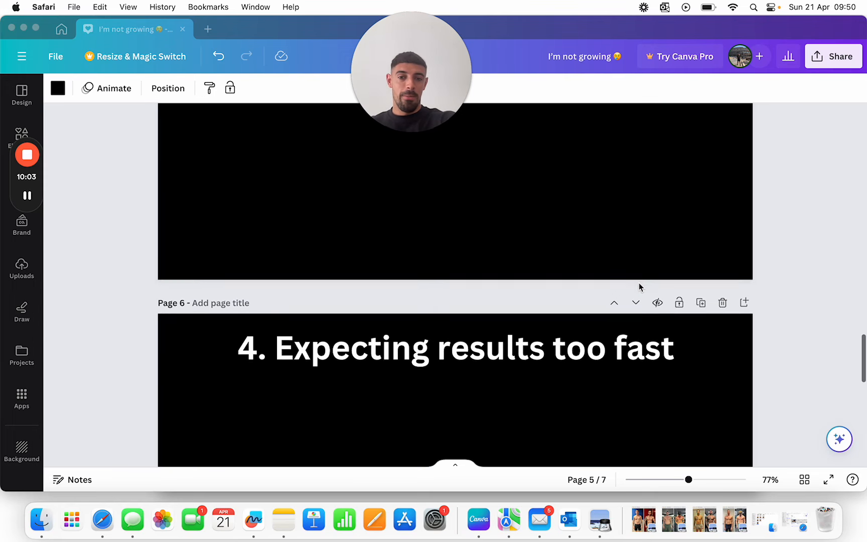
{"action": "scroll", "scroll_direction": "down", "scroll_amount": 3}
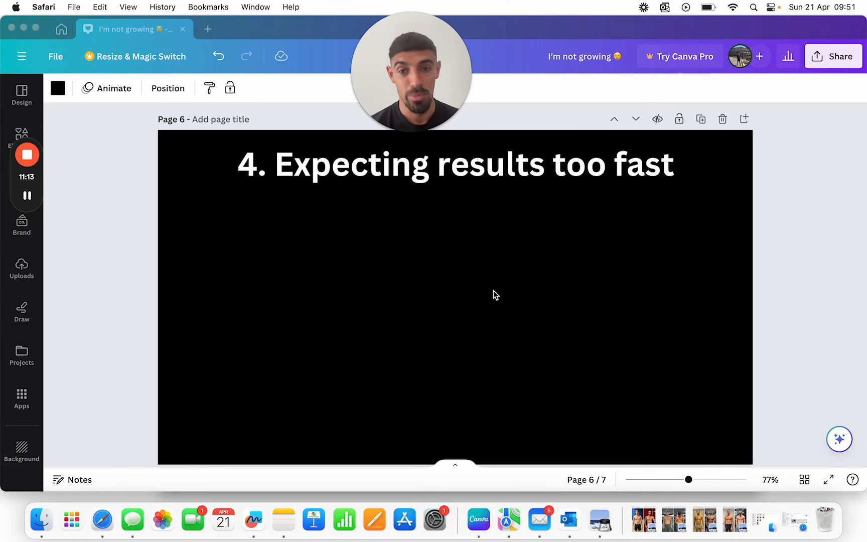
{"action": "scroll", "scroll_direction": "down", "scroll_amount": 3}
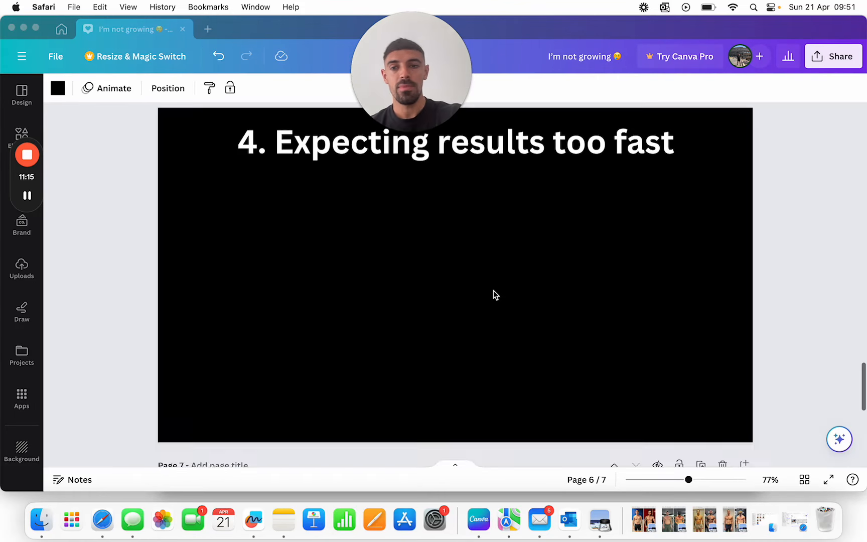
{"action": "scroll", "scroll_direction": "down", "scroll_amount": 3}
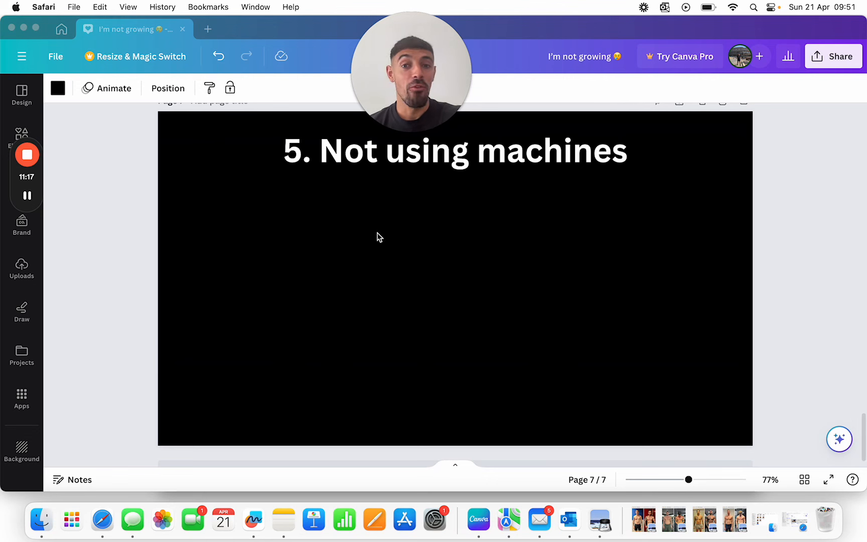
{"action": "mouse_move", "coordinate": [508, 210]}
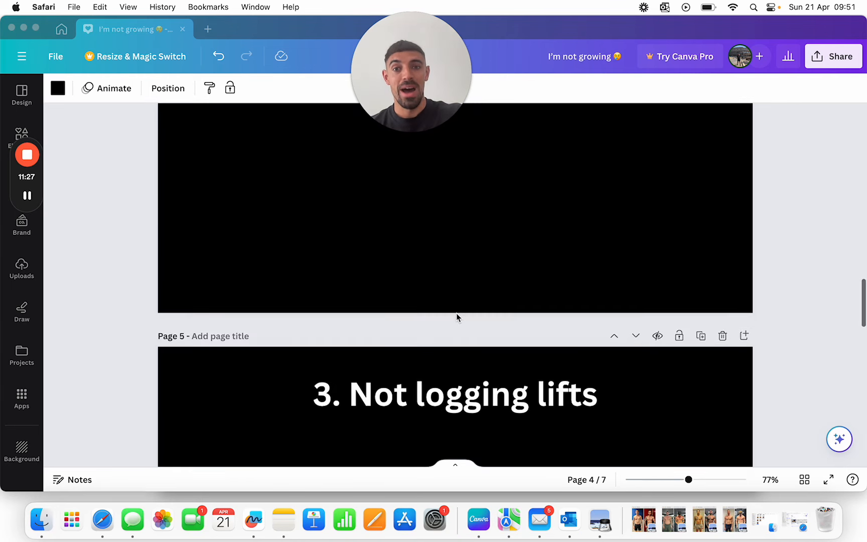
{"action": "scroll", "scroll_direction": "down", "scroll_amount": 3}
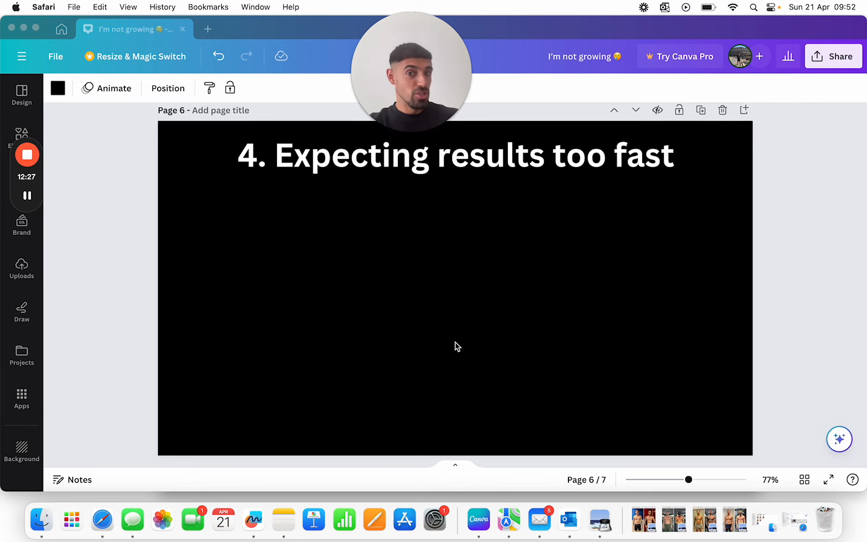
{"action": "scroll", "scroll_direction": "down", "scroll_amount": 3}
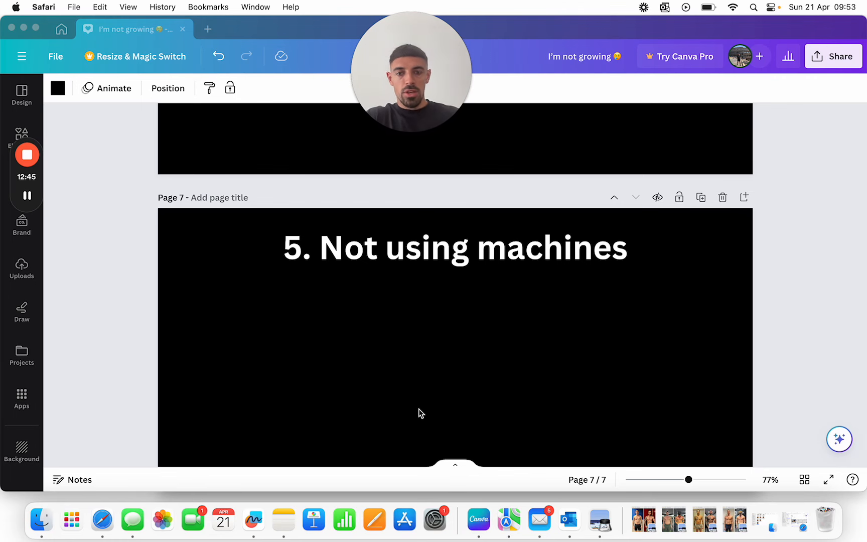
{"action": "scroll", "scroll_direction": "up", "scroll_amount": 3}
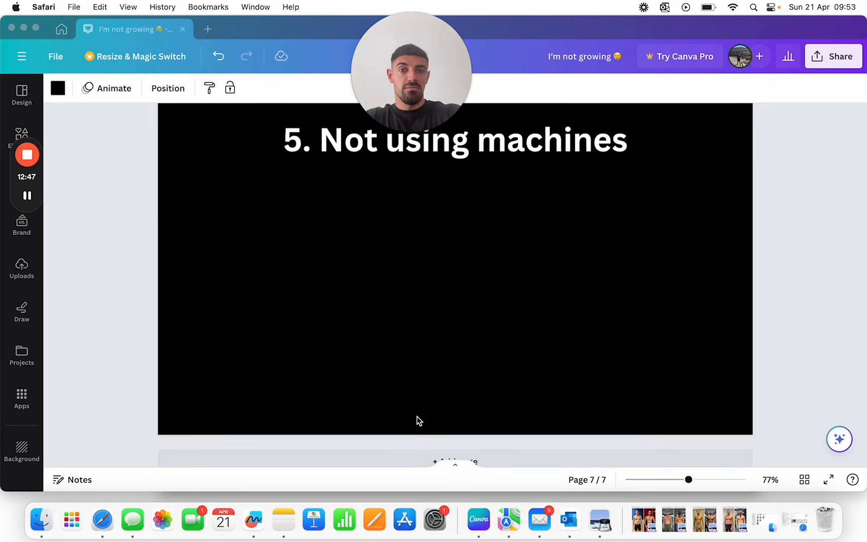